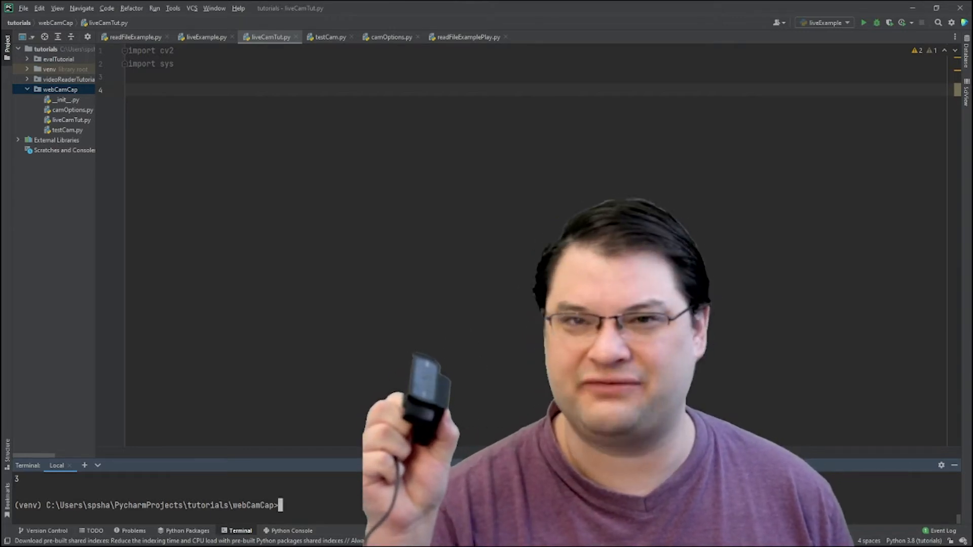
# Create cam as cv2.VideoCapture(3, cv2.CAP_DSHOW) below the imports.
pyautogui.write('python testCam.py')
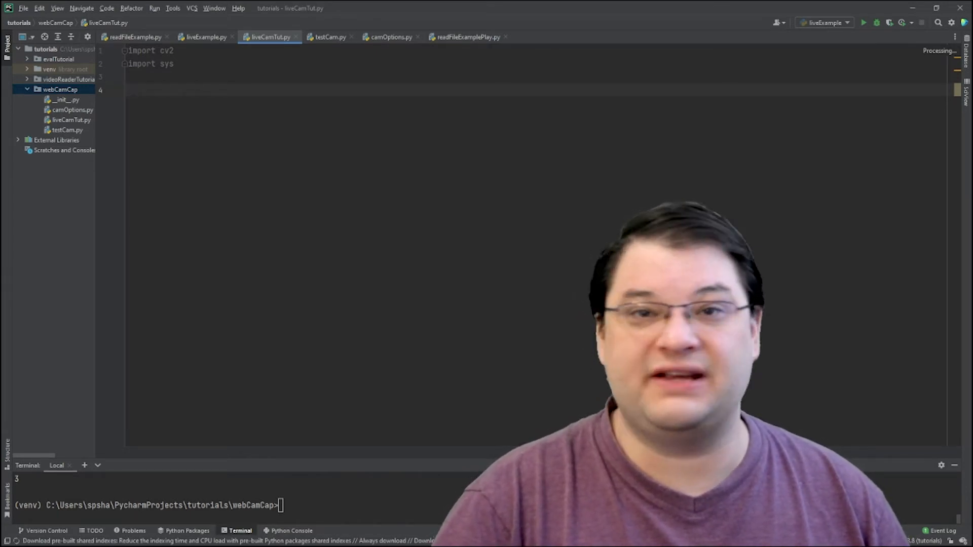
pyautogui.write('cam = cv2.VideoCapture(3, cv2.CAP_DSHOW_)')
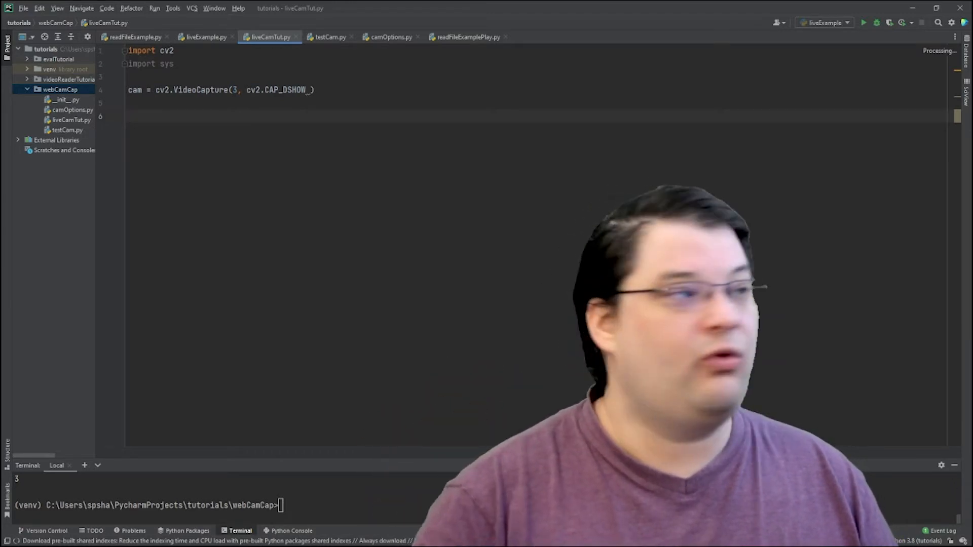
# Read a frame with ret, img = cam.read() and show it via cv2.imshow("video", img).
pyautogui.write('ret, img = cam.read()')
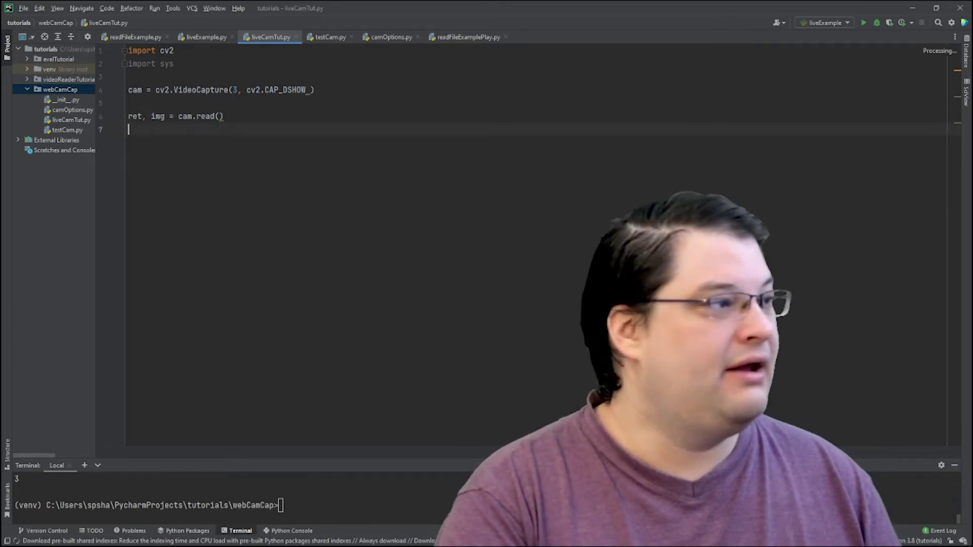
pyautogui.press('enter')
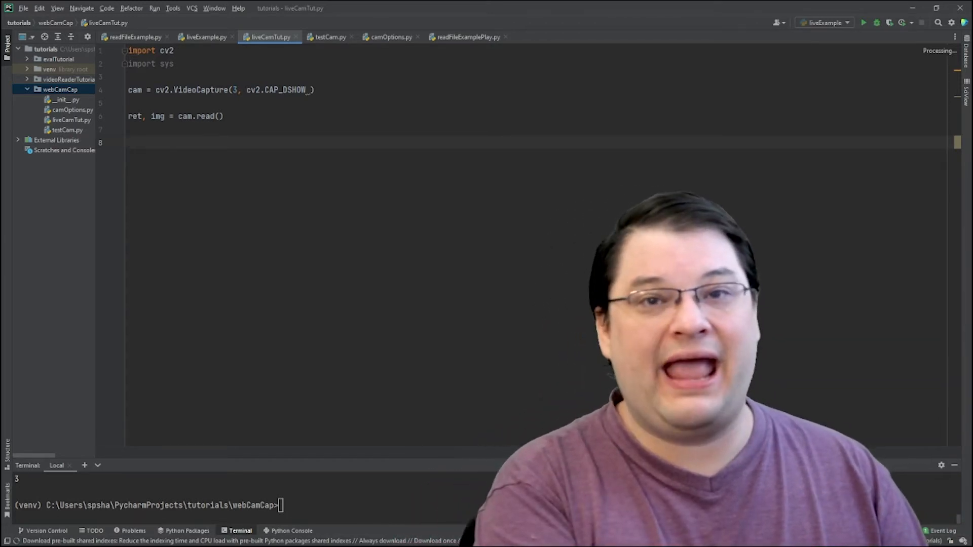
pyautogui.write('cv2.')
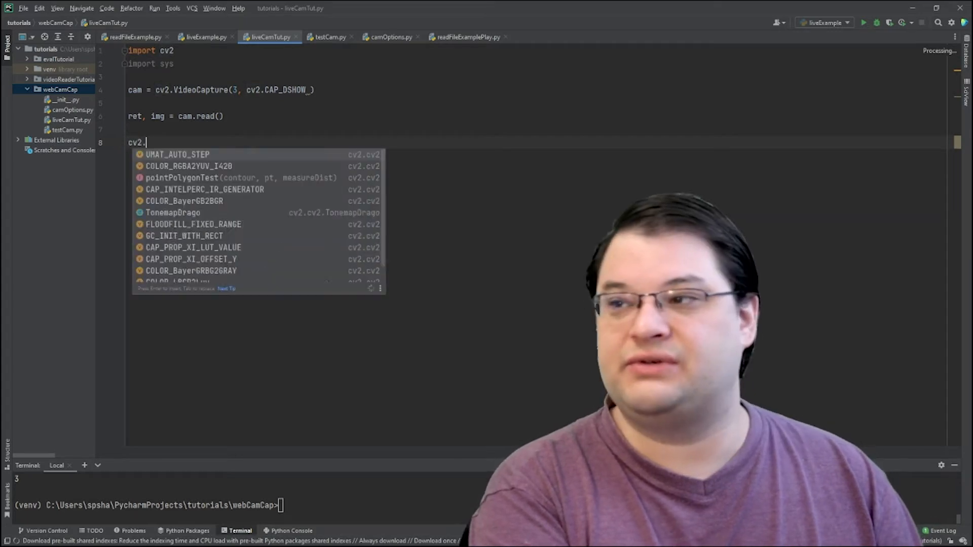
pyautogui.write('imshow("')
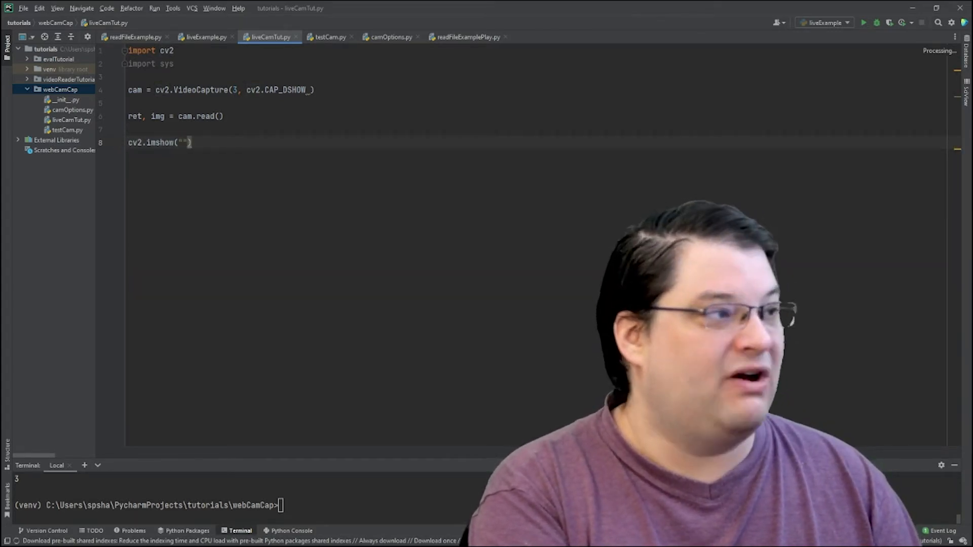
pyautogui.write('w')
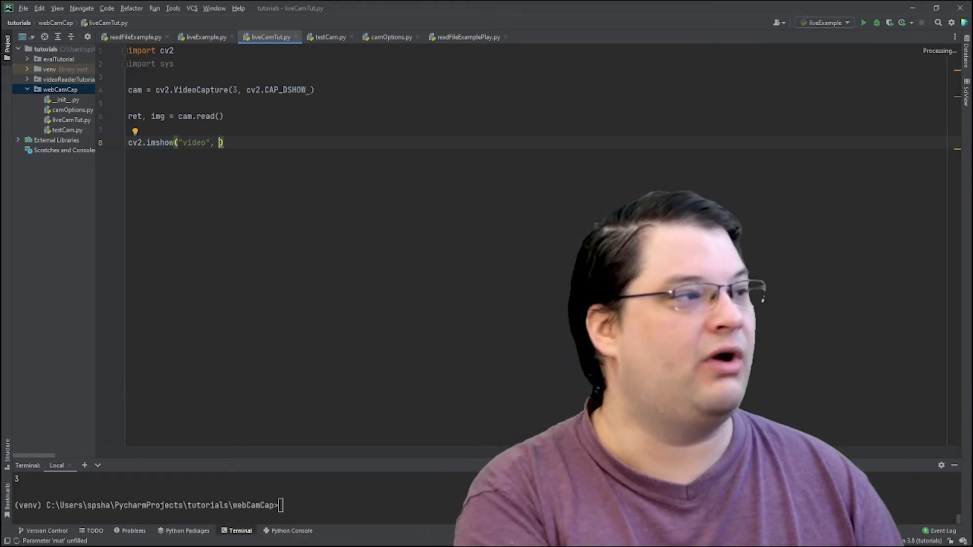
pyautogui.write('img)')
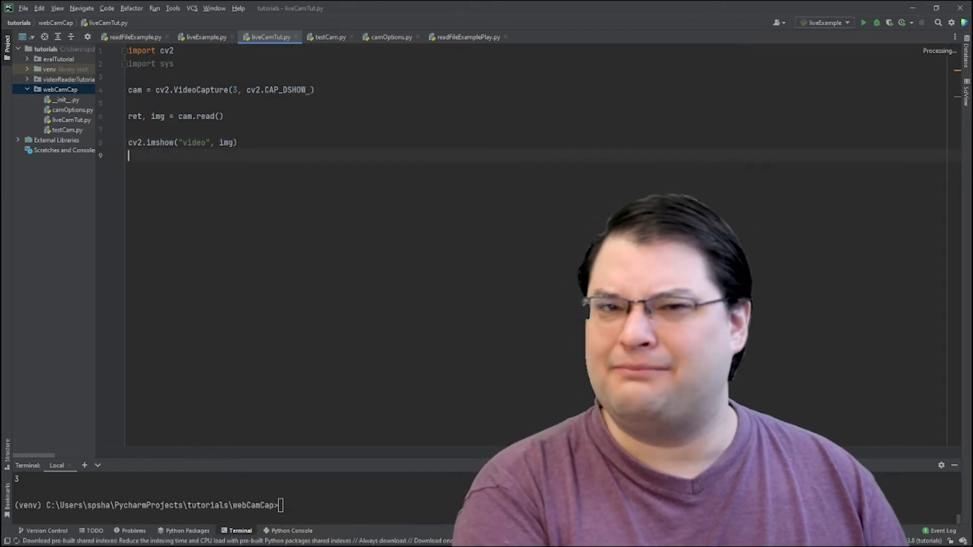
# Add cv2.waitKey() and cam.release() to wait for a key then free the camera.
pyautogui.write('c')
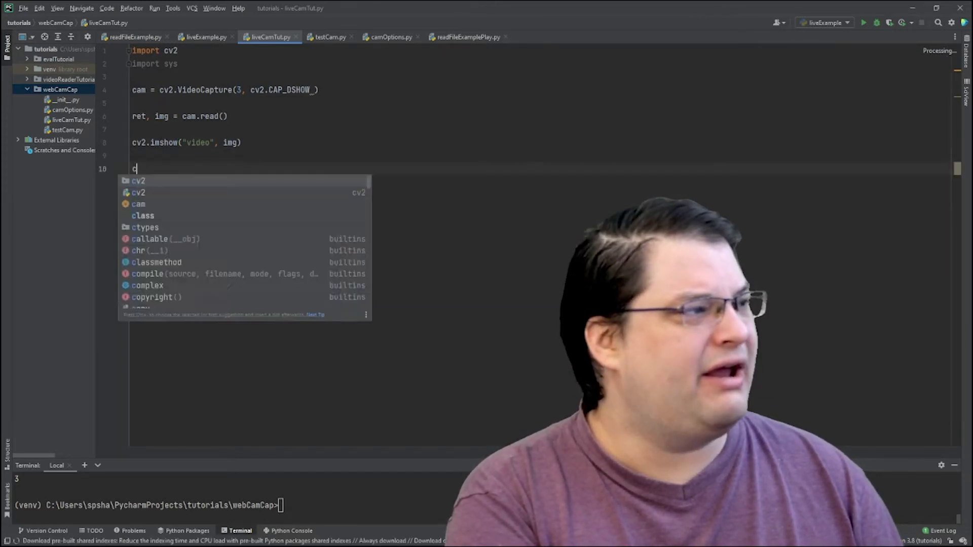
pyautogui.write('v2.')
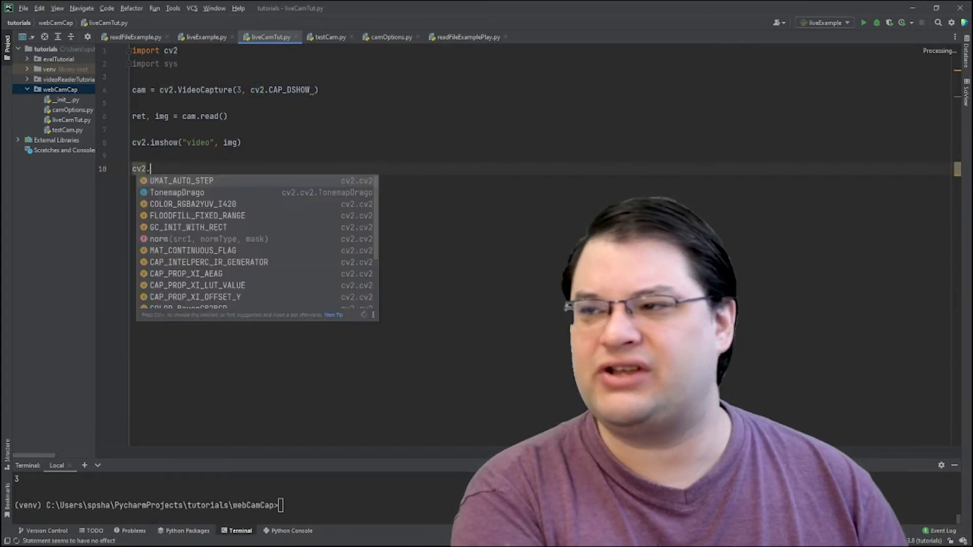
pyautogui.write('waitKey()')
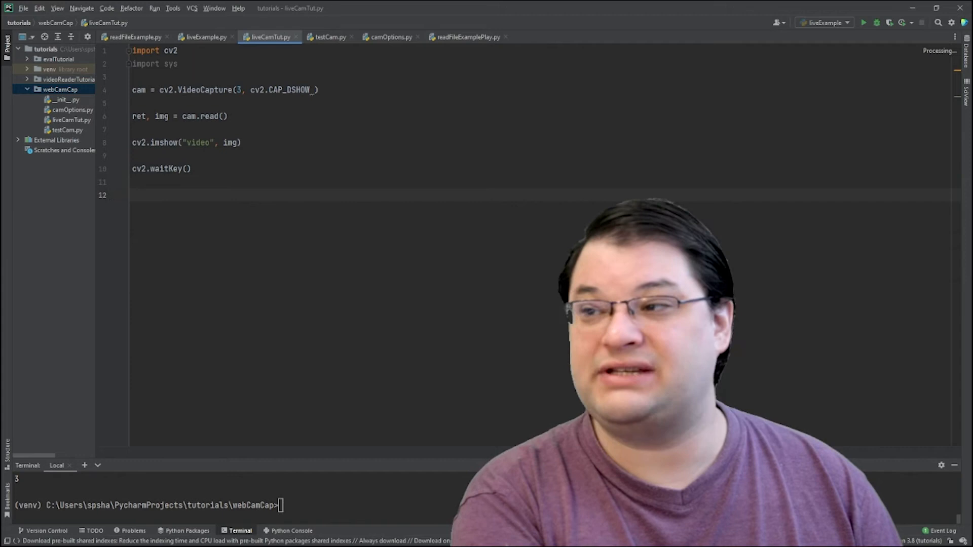
pyautogui.write('cam.rel')
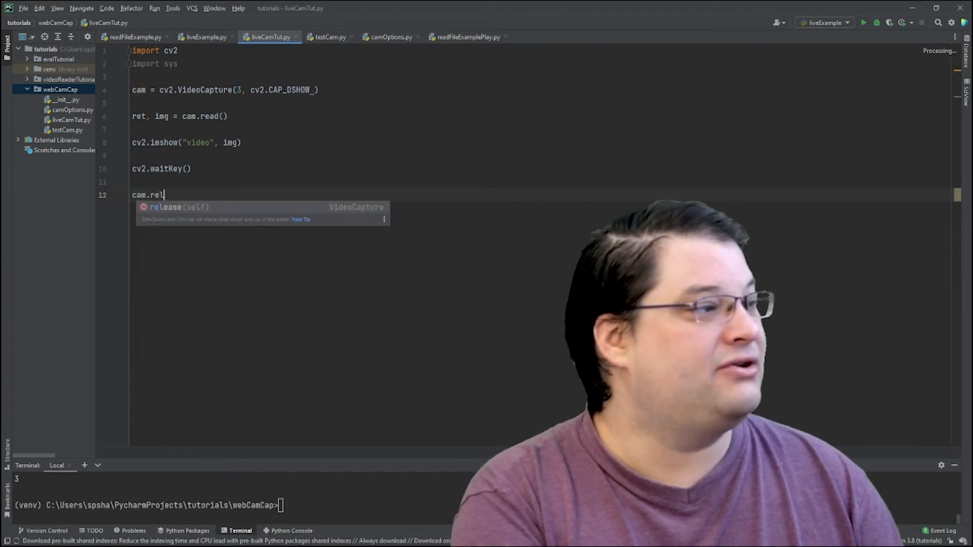
pyautogui.press('Tab')
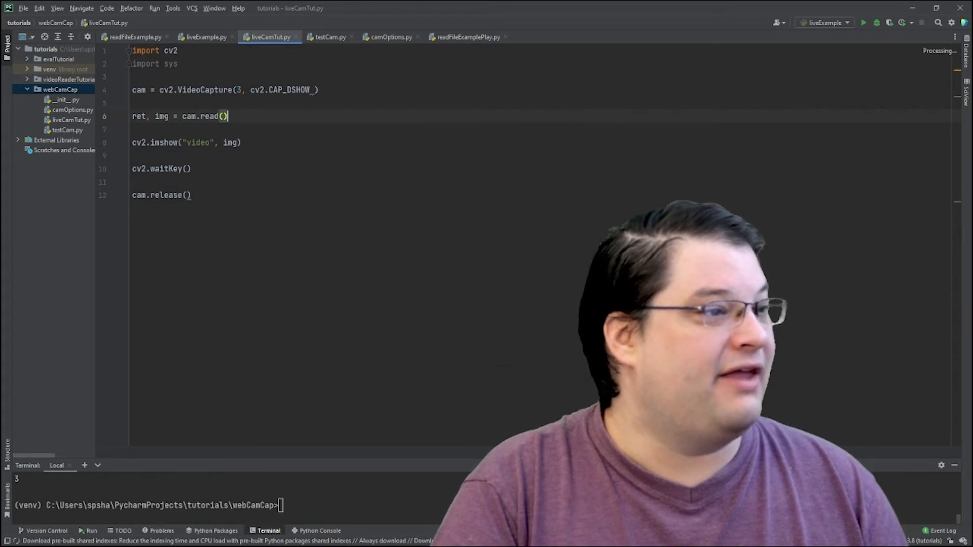
# Run liveCamTut.py so a video window shows one captured webcam frame.
pyautogui.click(862, 22)
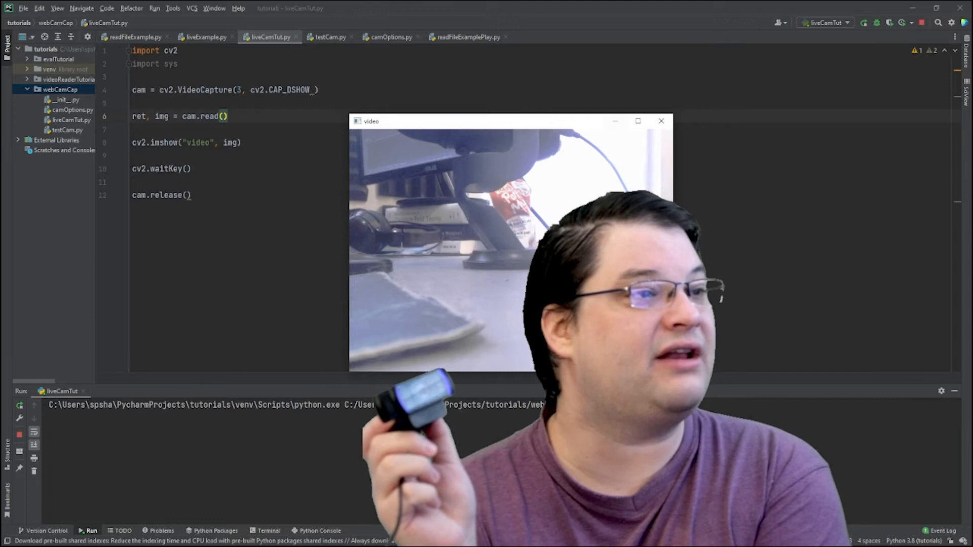
pyautogui.moveTo(661, 121)
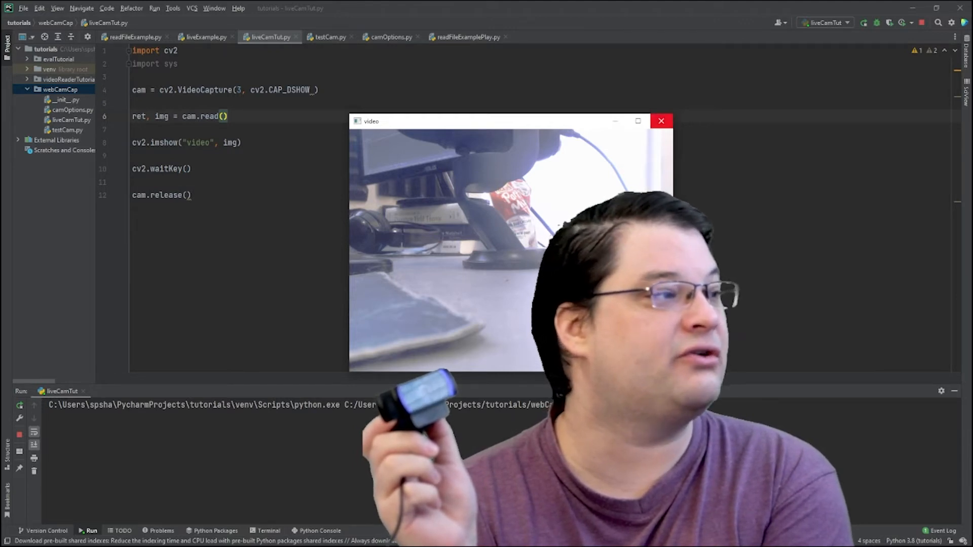
# Focus the video window and close it so the run finishes with exit code 0.
pyautogui.click(661, 121)
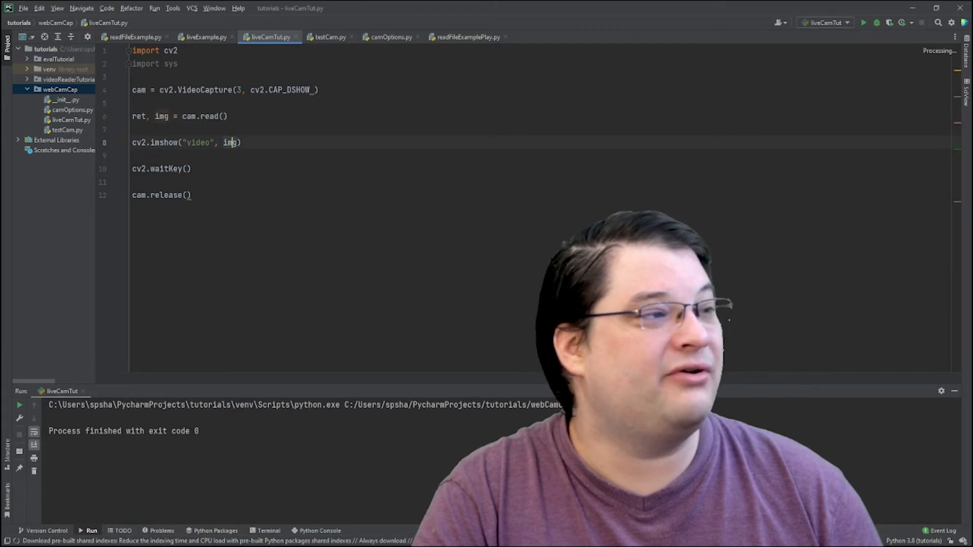
# Select the read/imshow lines and wrap them in a while True loop that breaks on q.
pyautogui.moveTo(133, 116); pyautogui.dragTo(191, 168)
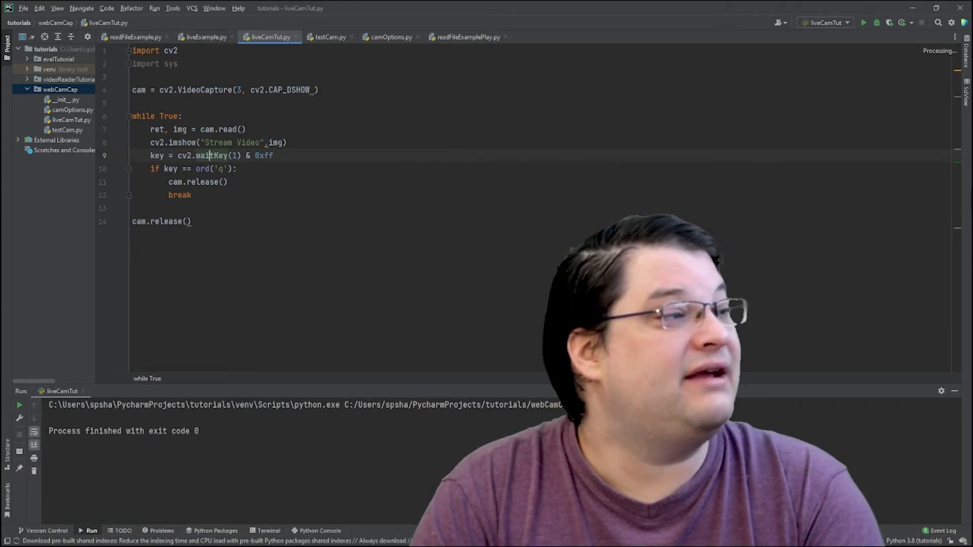
pyautogui.click(219, 168)
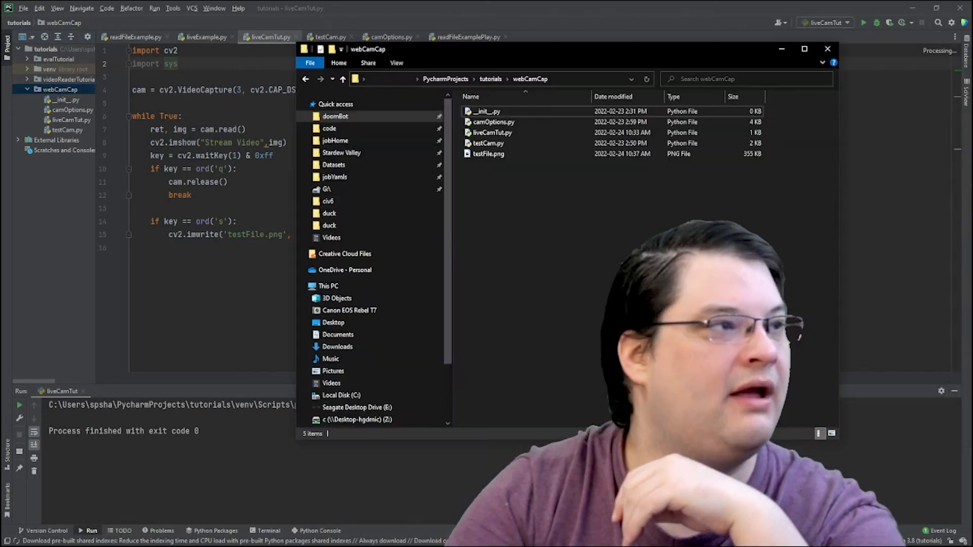
# Open the saved testFile.png snapshot from the webCamCap folder.
pyautogui.click(488, 153)
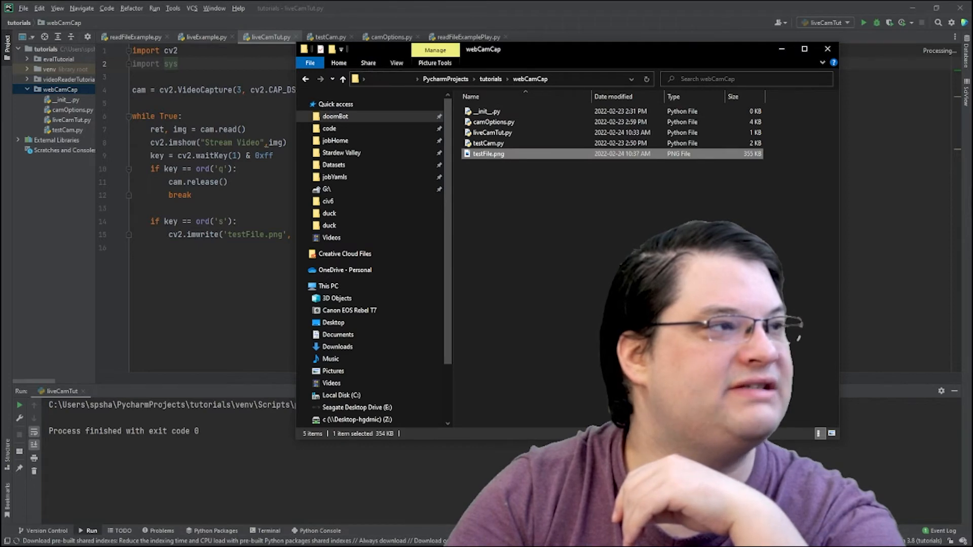
pyautogui.doubleClick(489, 153)
pyautogui.write('python testCam.py 3')
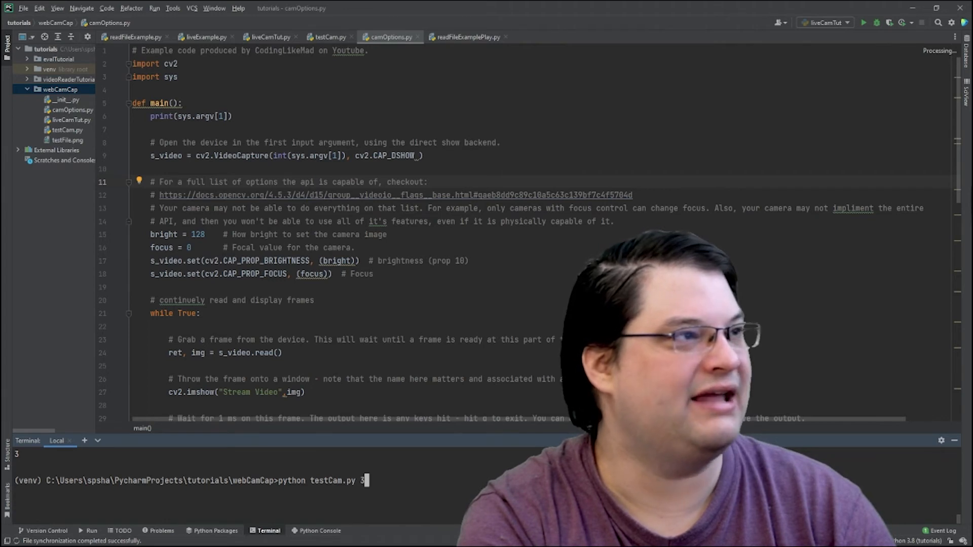
# Run python testCam.py 3 in the terminal, printing 3.
pyautogui.press('enter')
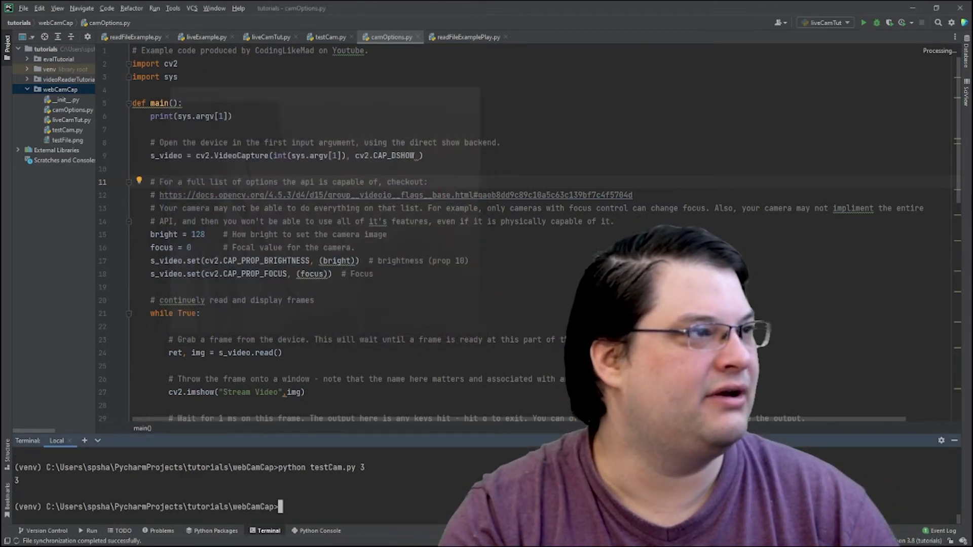
# Switch to testCam.py's main block and enter python testCam.py 2 in the terminal.
pyautogui.click(330, 36)
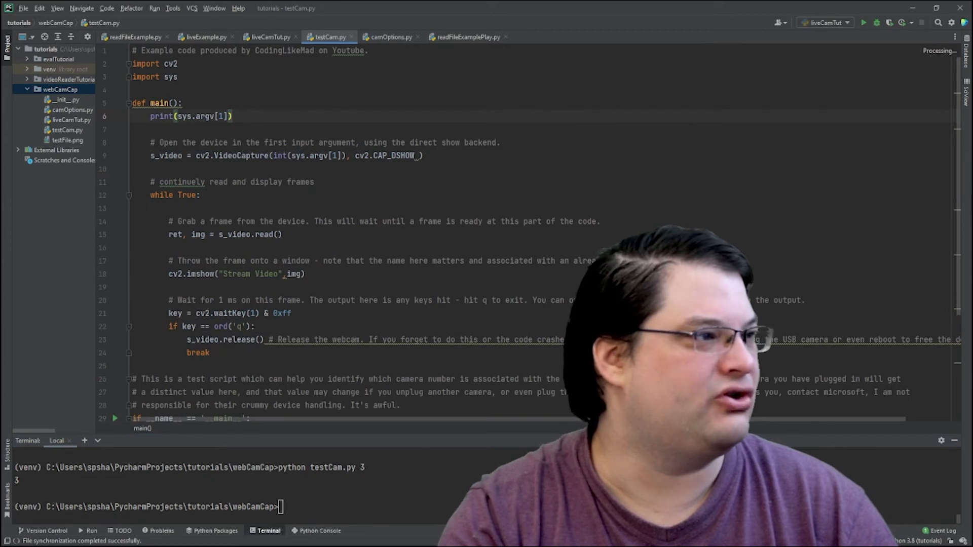
pyautogui.scroll(-3)
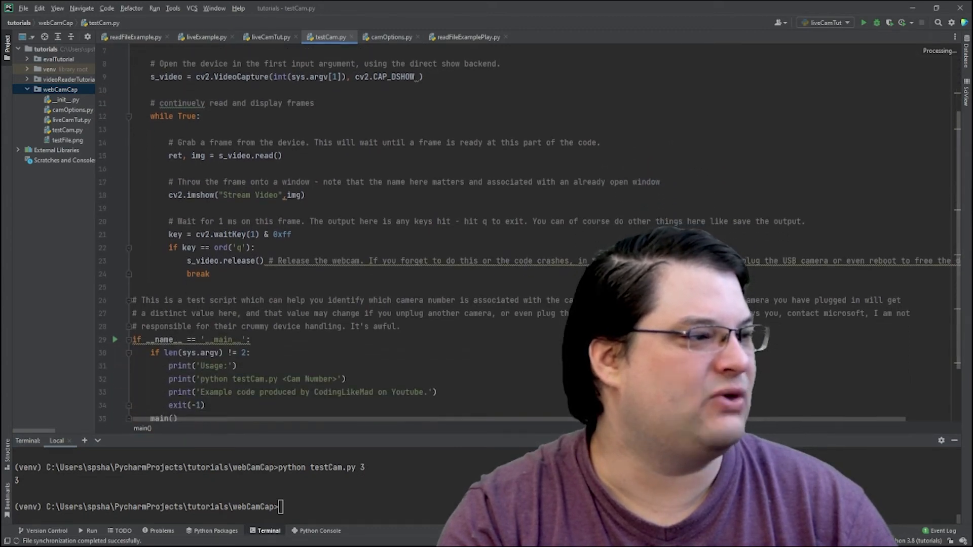
pyautogui.write('python testCam.py 2')
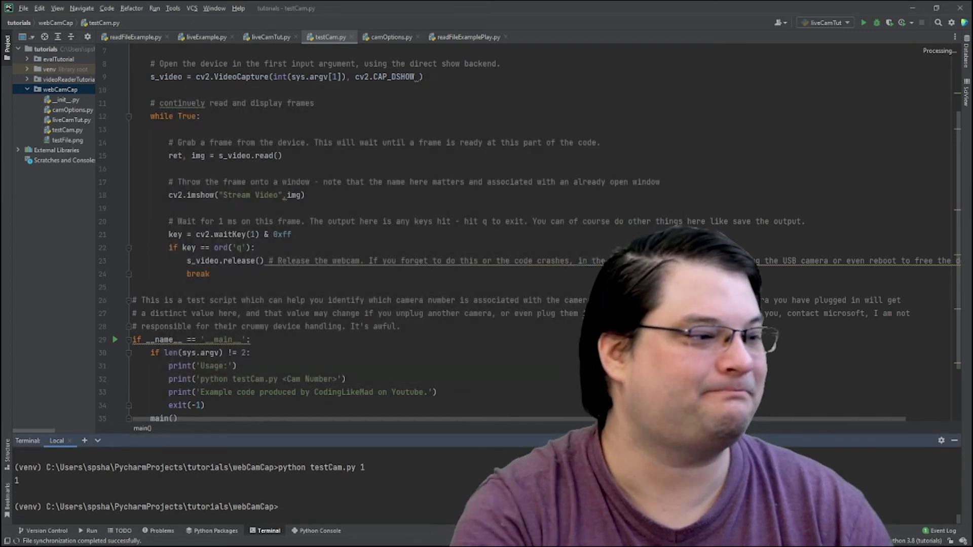
# Enter python testCam.py in the terminal to test camera index 1.
pyautogui.write('python testCam.py')
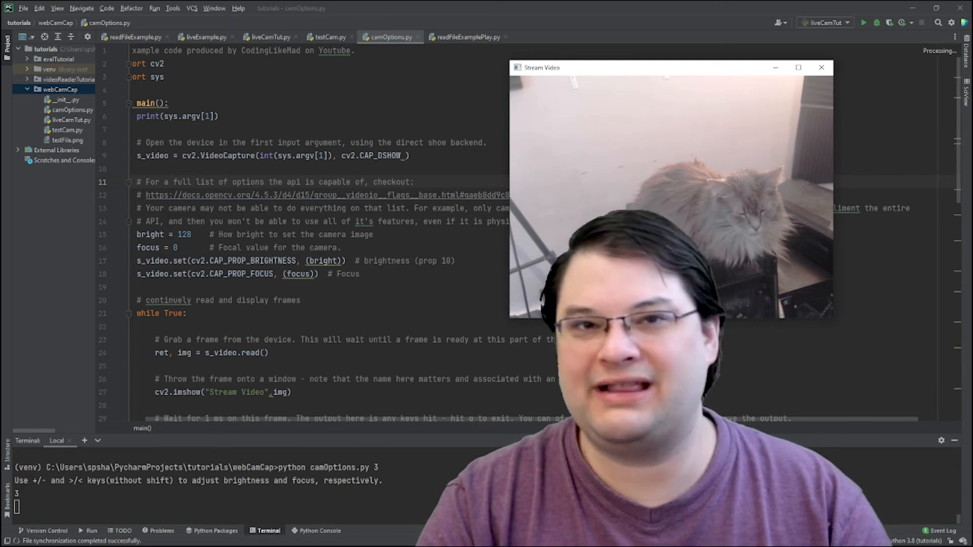
pyautogui.scroll(-3)
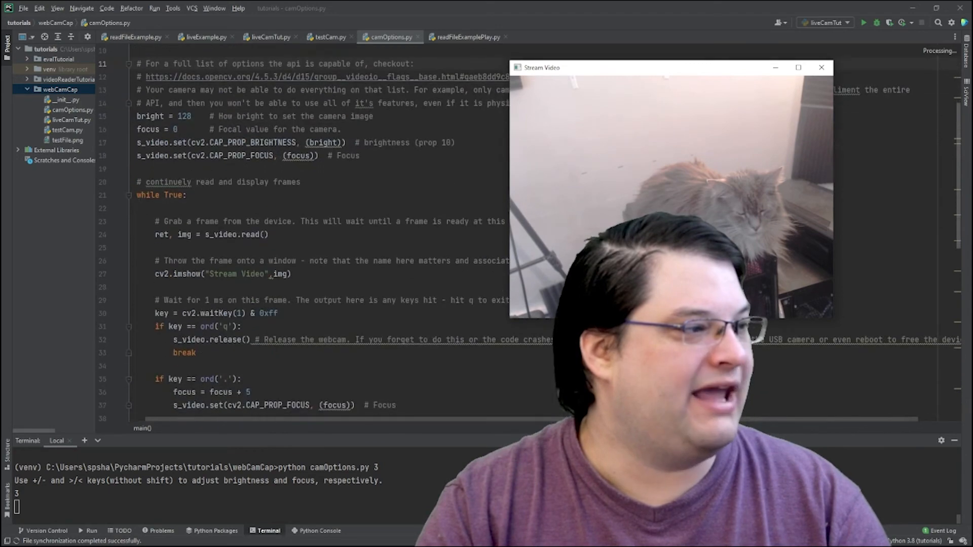
pyautogui.scroll(-3)
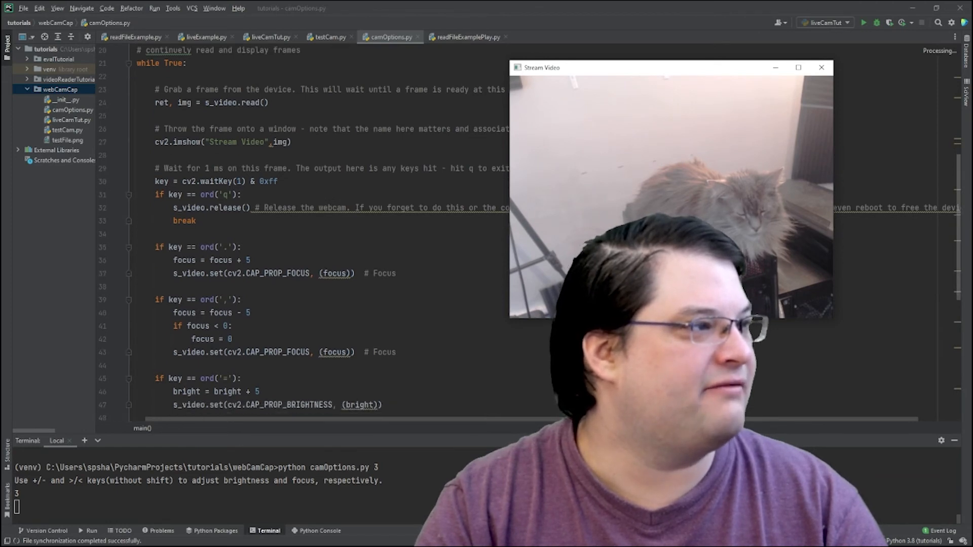
pyautogui.scroll(-3)
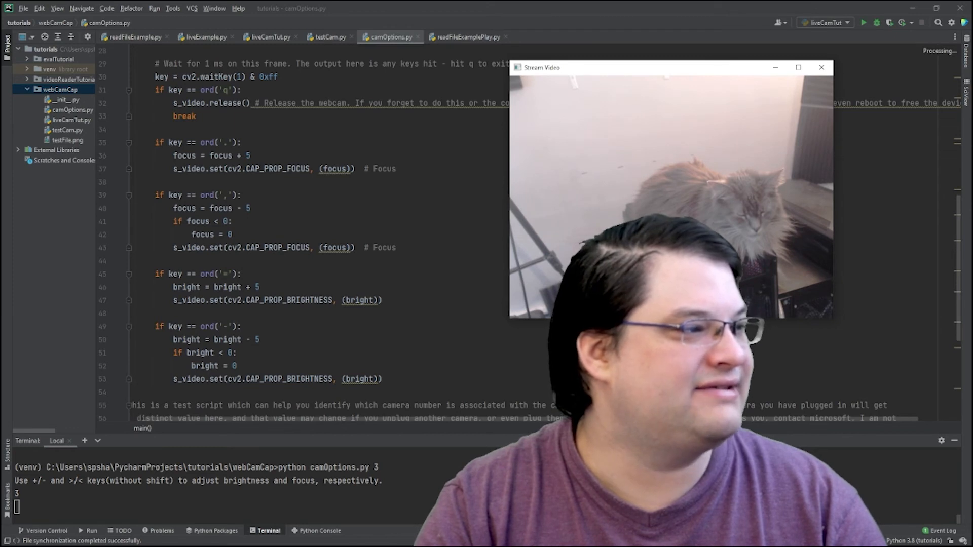
pyautogui.scroll(-3)
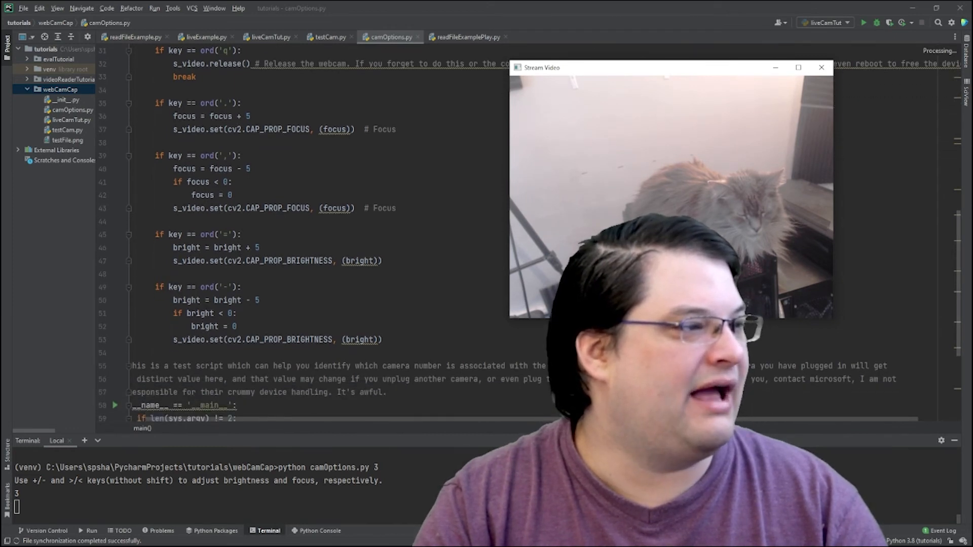